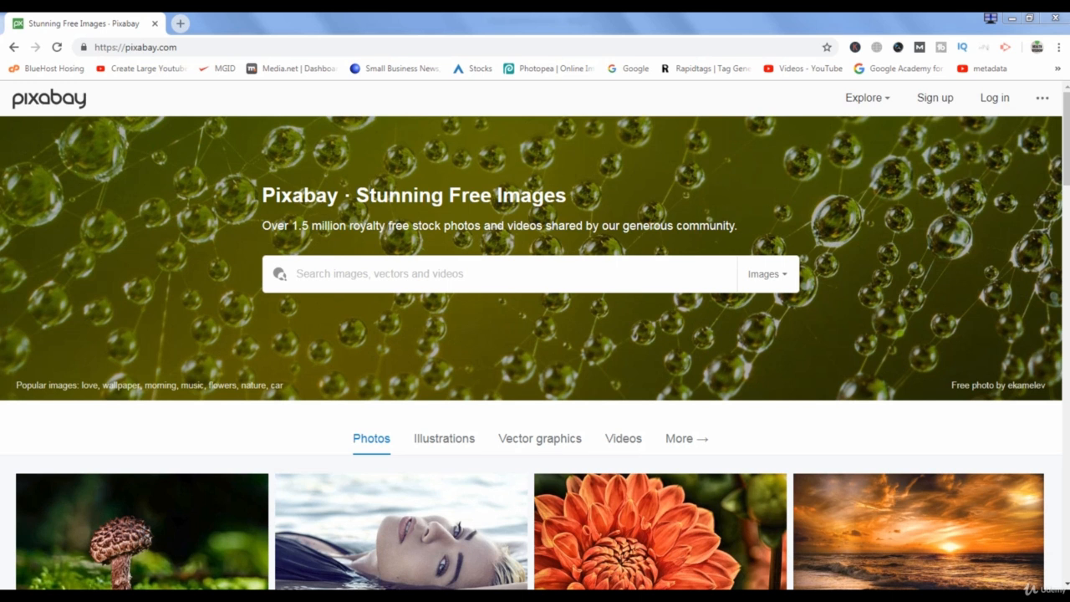
pyautogui.moveTo(596, 443)
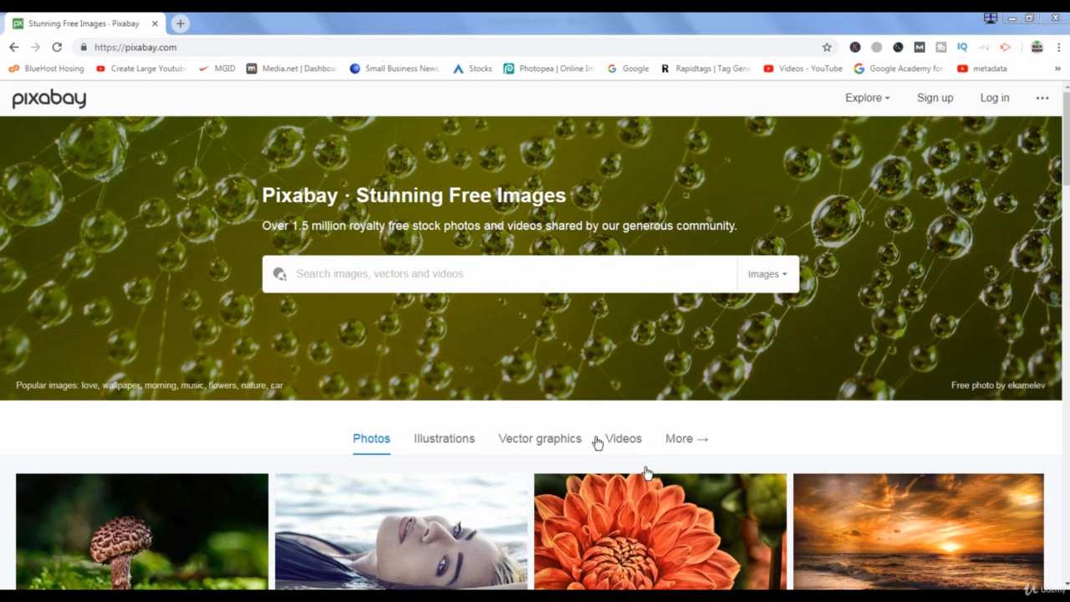
pyautogui.moveTo(103, 114)
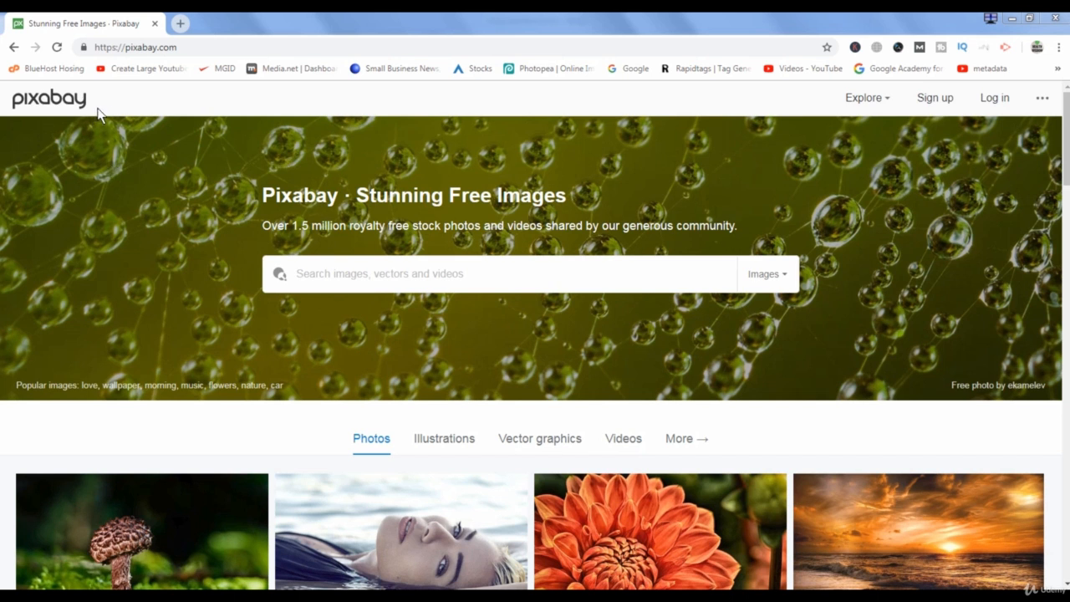
pyautogui.moveTo(124, 109)
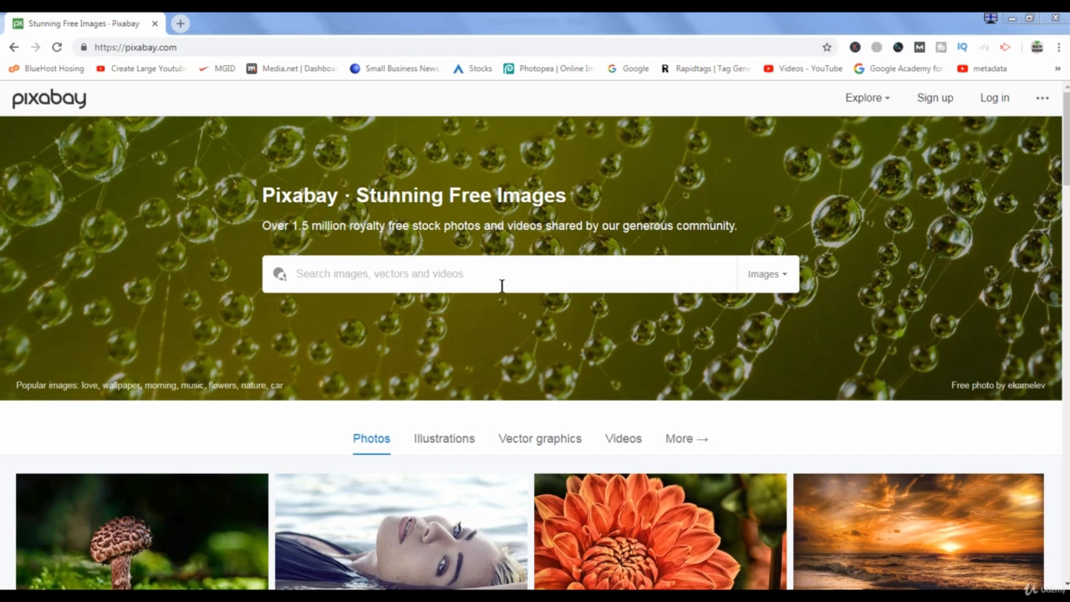
pyautogui.moveTo(505, 279)
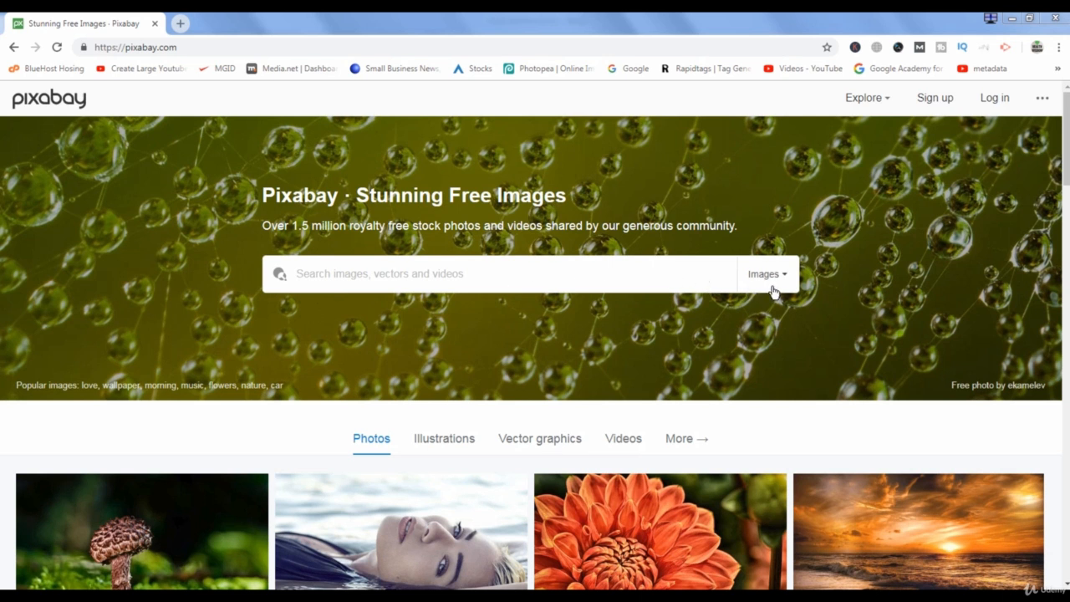
# - Search Pixabay videos for 'tech videos', which finds no matching results
pyautogui.click(767, 273)
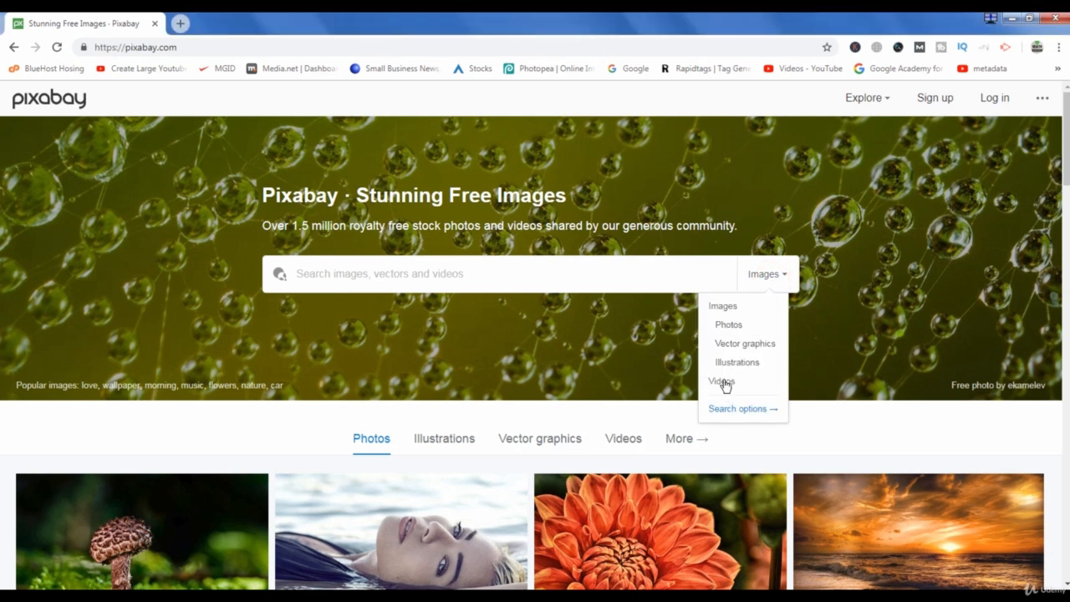
pyautogui.click(721, 381)
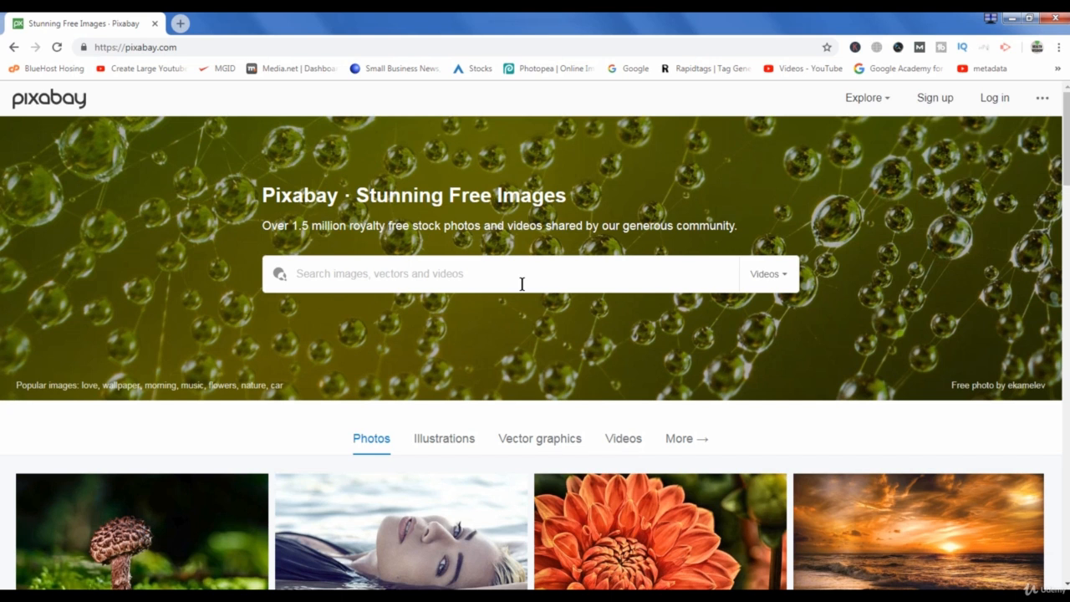
pyautogui.write('tech videos')
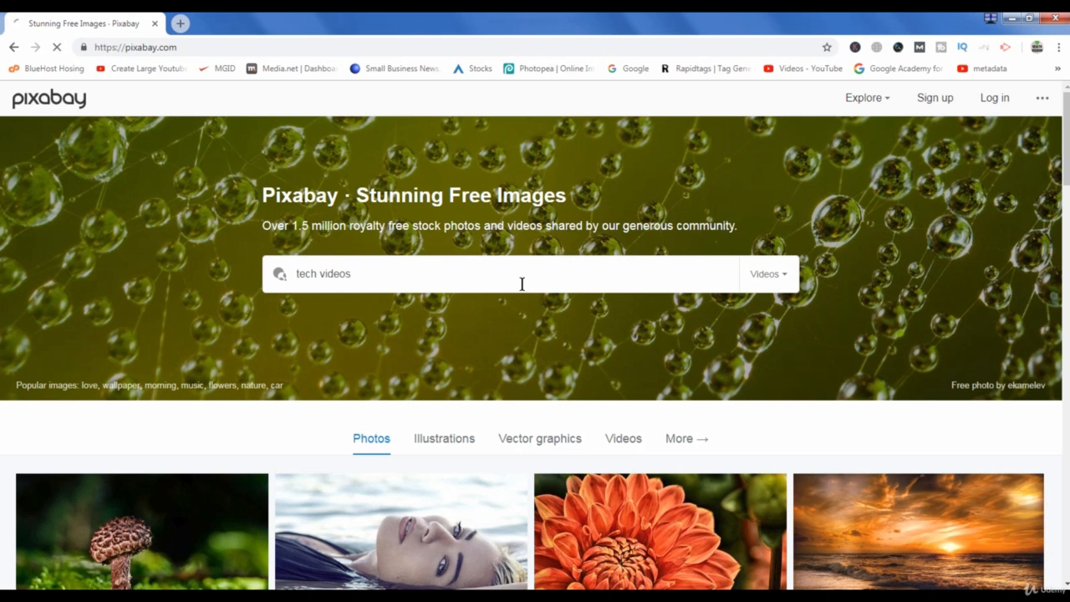
pyautogui.press('Enter')
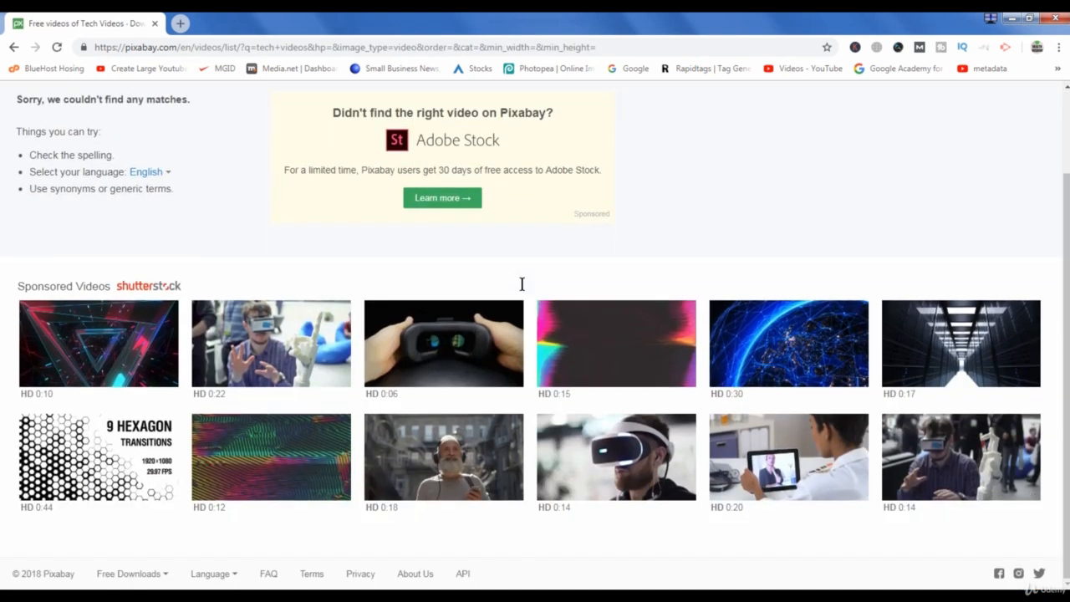
pyautogui.moveTo(10, 316)
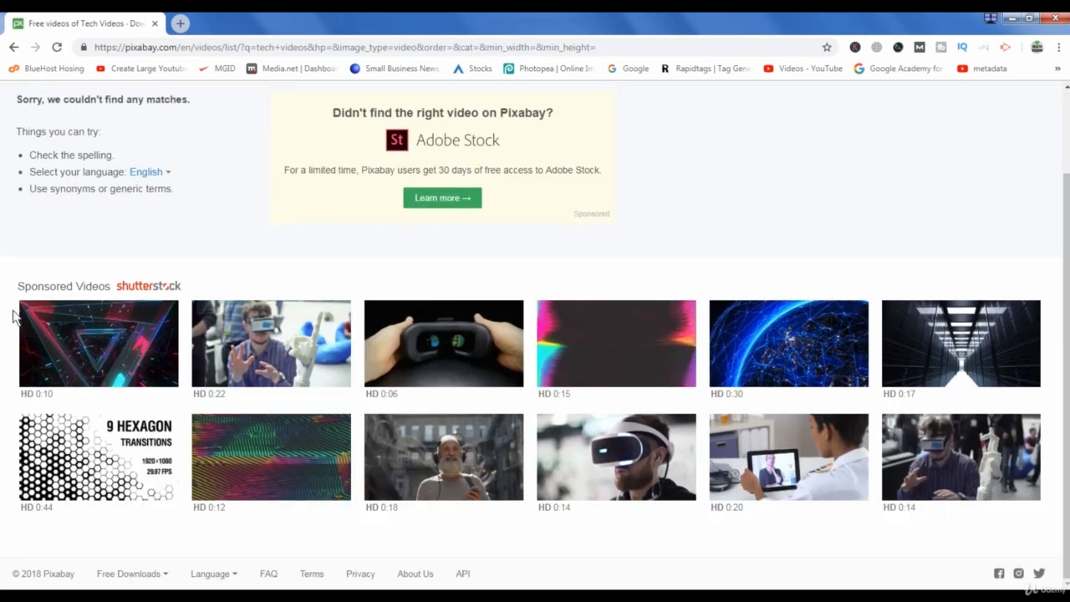
pyautogui.moveTo(597, 361)
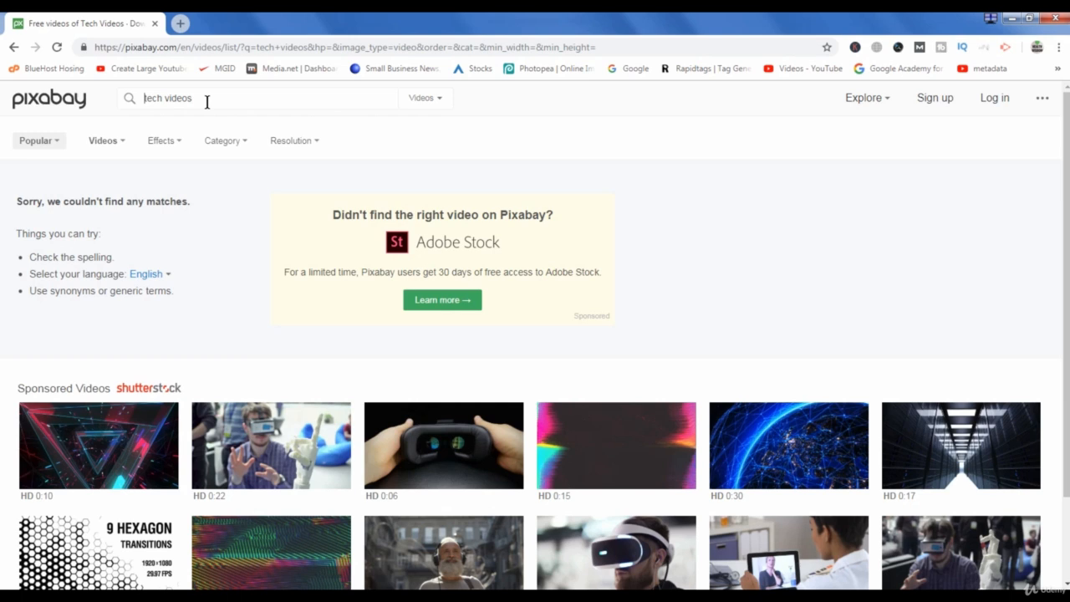
# - Search videos for 'mobile' and scroll through the 57 results
pyautogui.write('m')
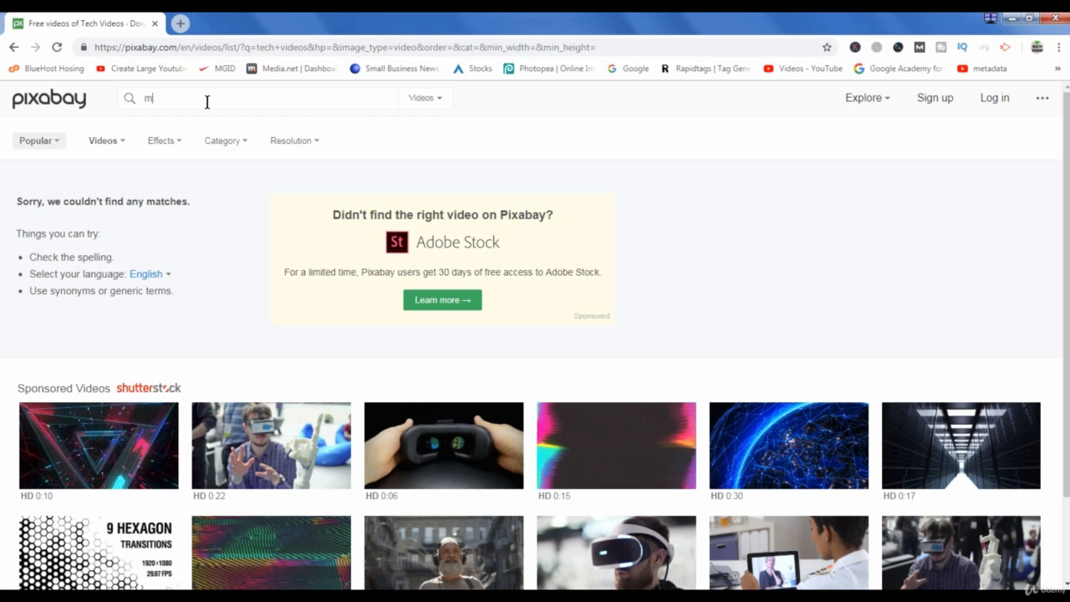
pyautogui.write('obile')
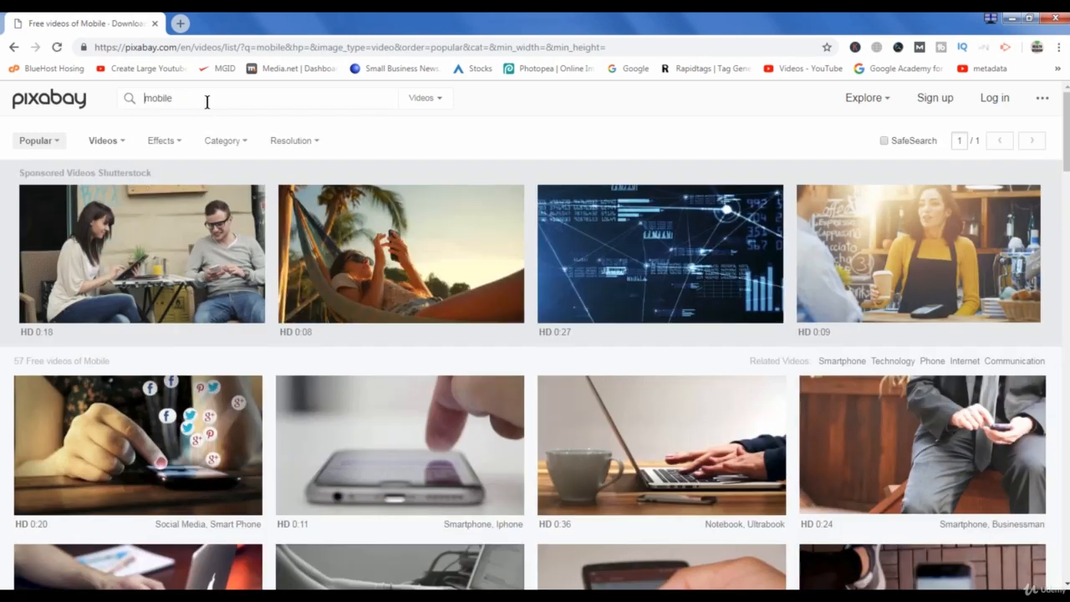
pyautogui.scroll(-3)
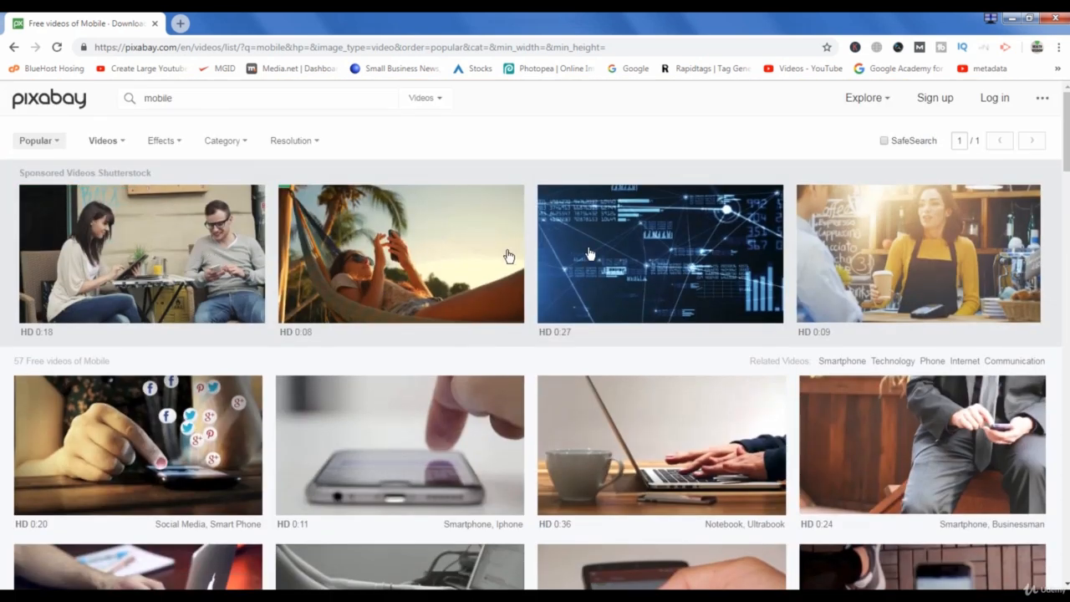
pyautogui.moveTo(629, 238)
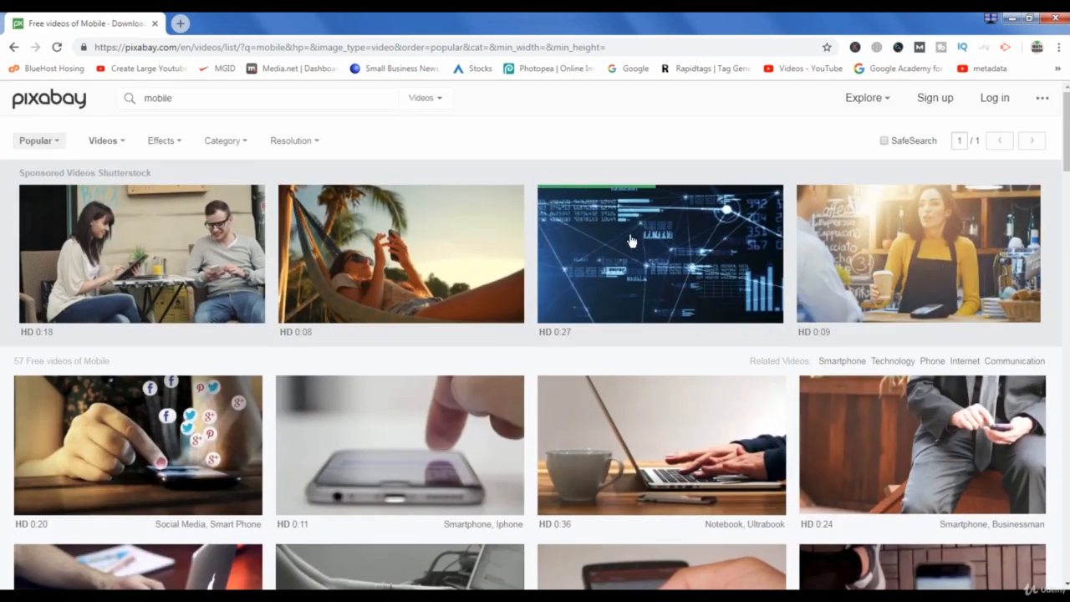
pyautogui.scroll(-3)
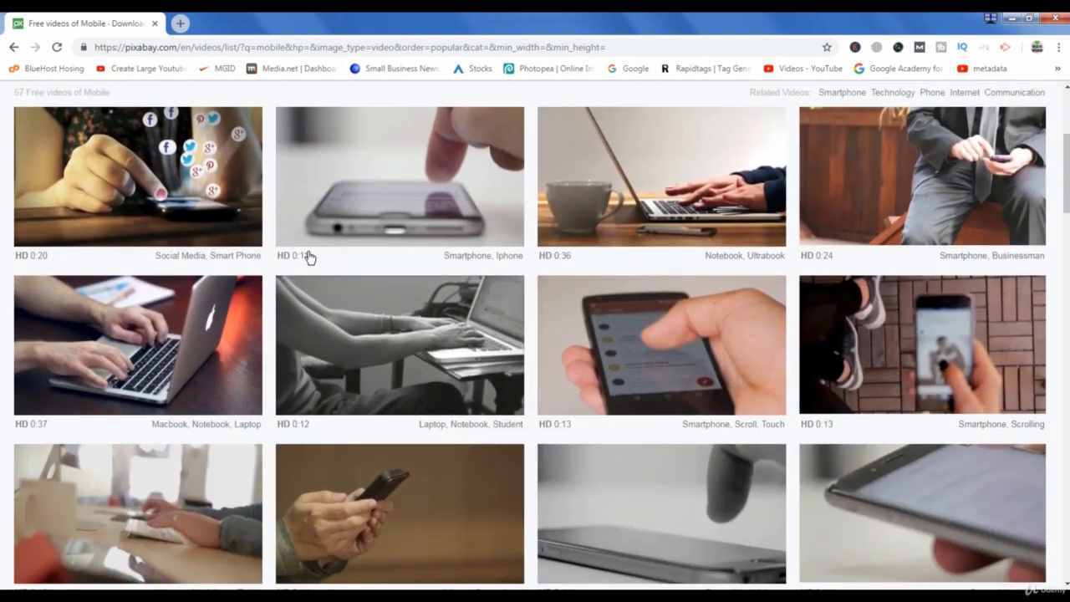
pyautogui.moveTo(721, 320)
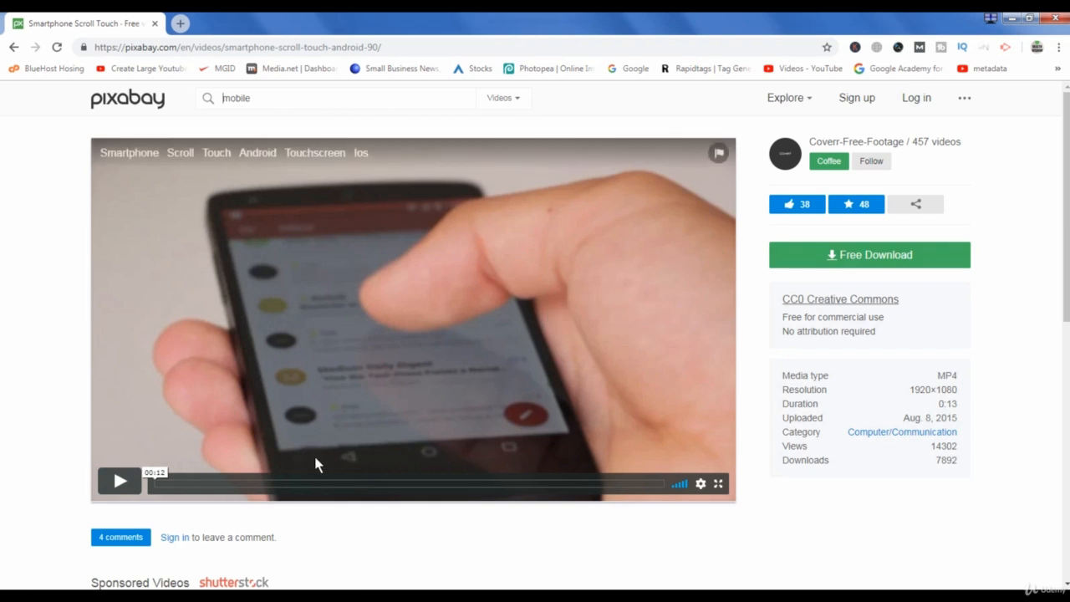
# - Play and pause the Smartphone Scroll Touch video preview
pyautogui.click(119, 480)
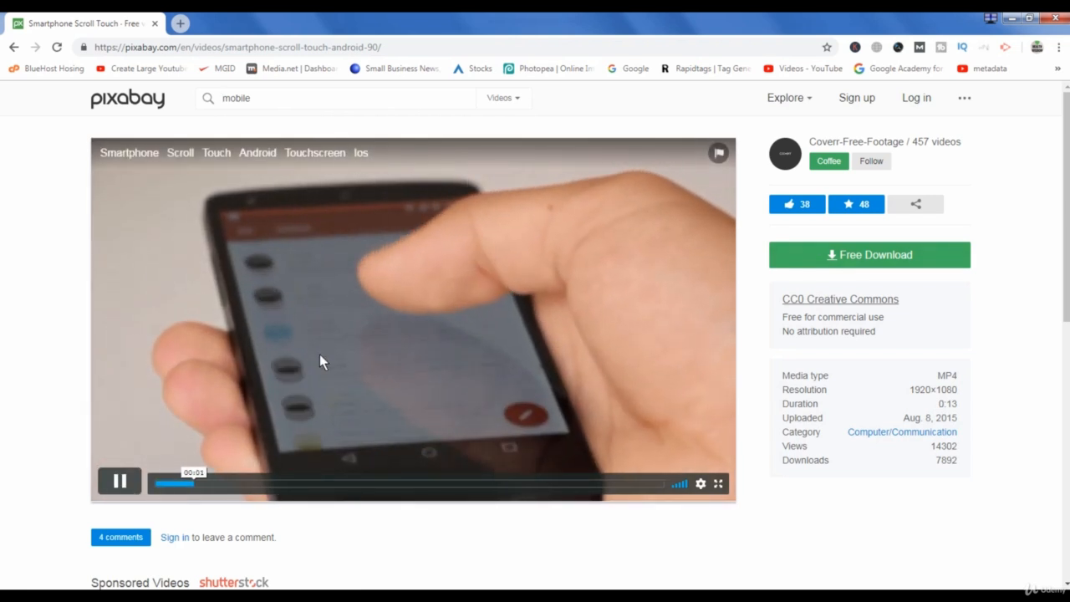
pyautogui.click(119, 481)
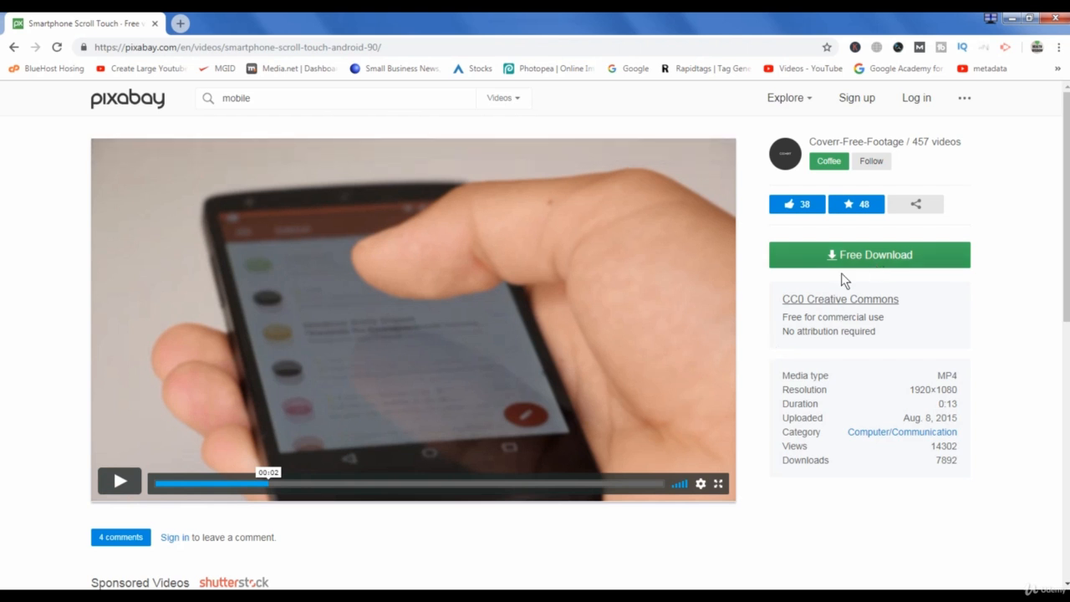
pyautogui.moveTo(862, 255)
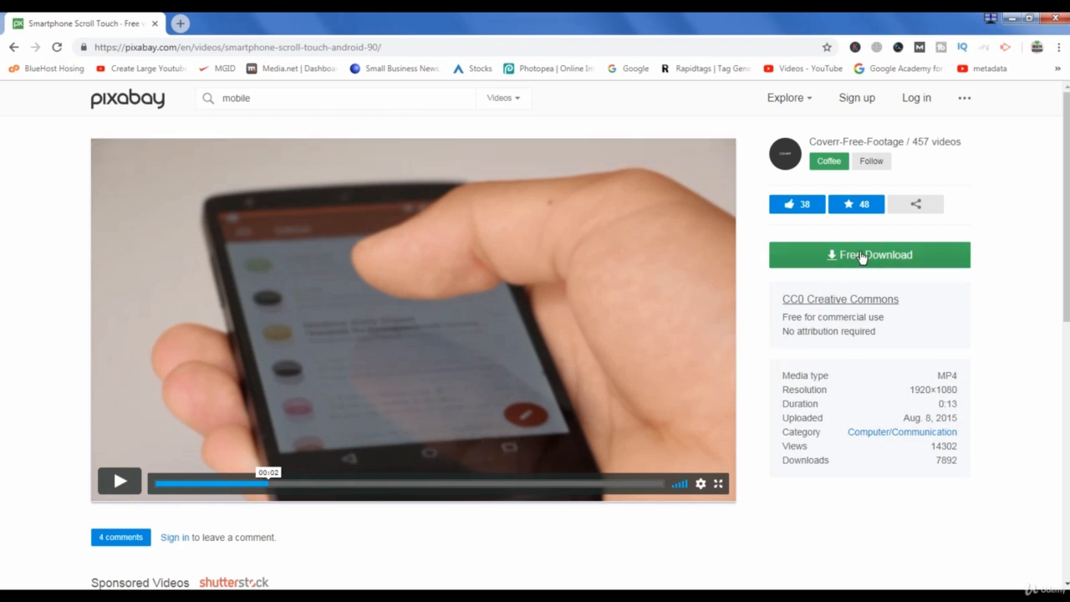
# - Download the 1280×720 MP4 version as Smartphone - 90.mp4
pyautogui.click(868, 255)
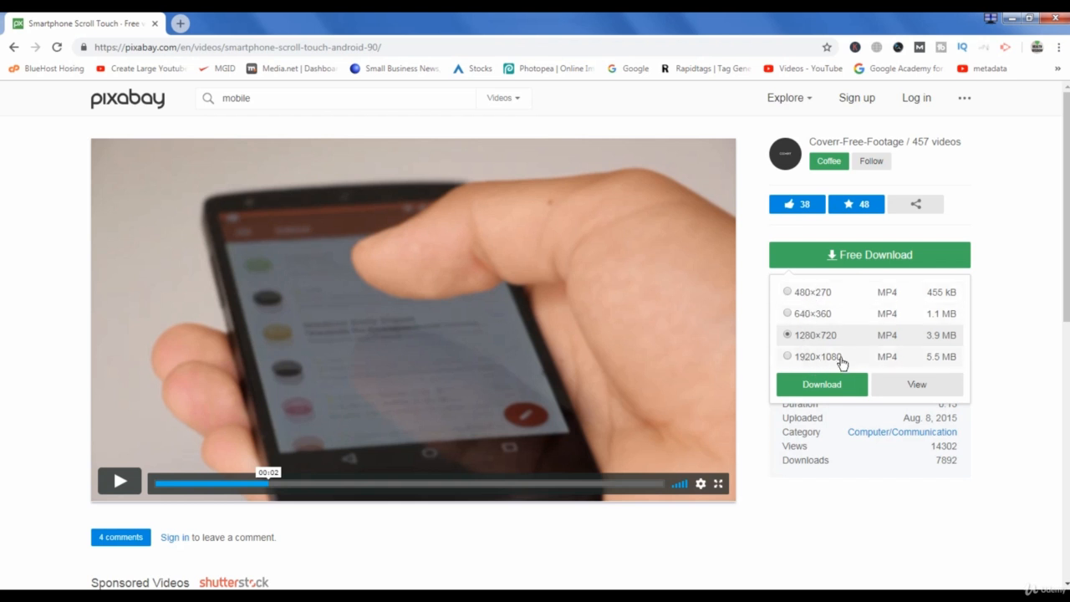
pyautogui.click(821, 385)
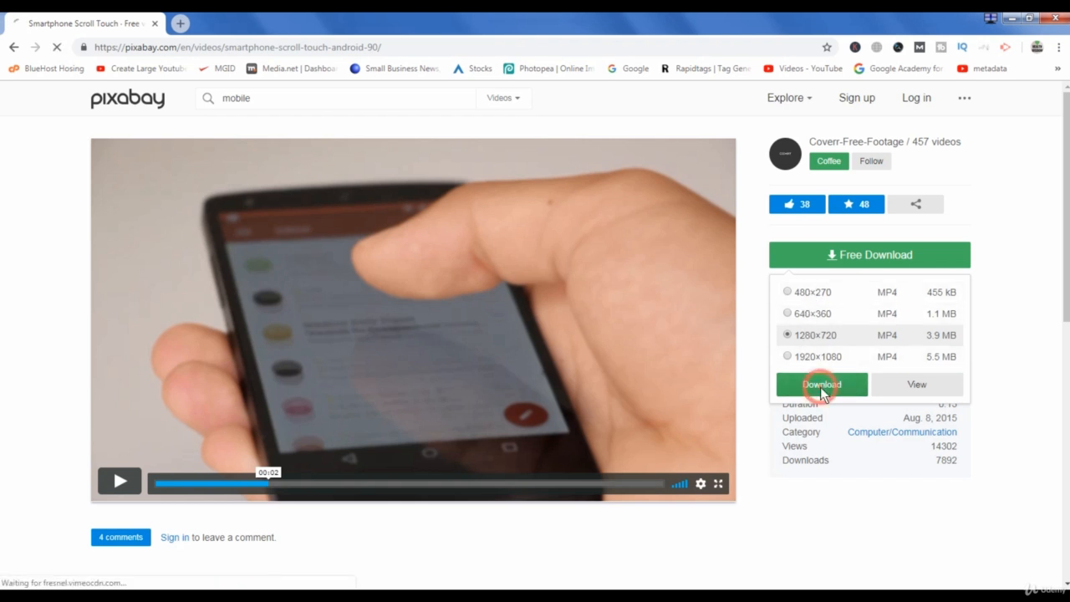
pyautogui.click(821, 384)
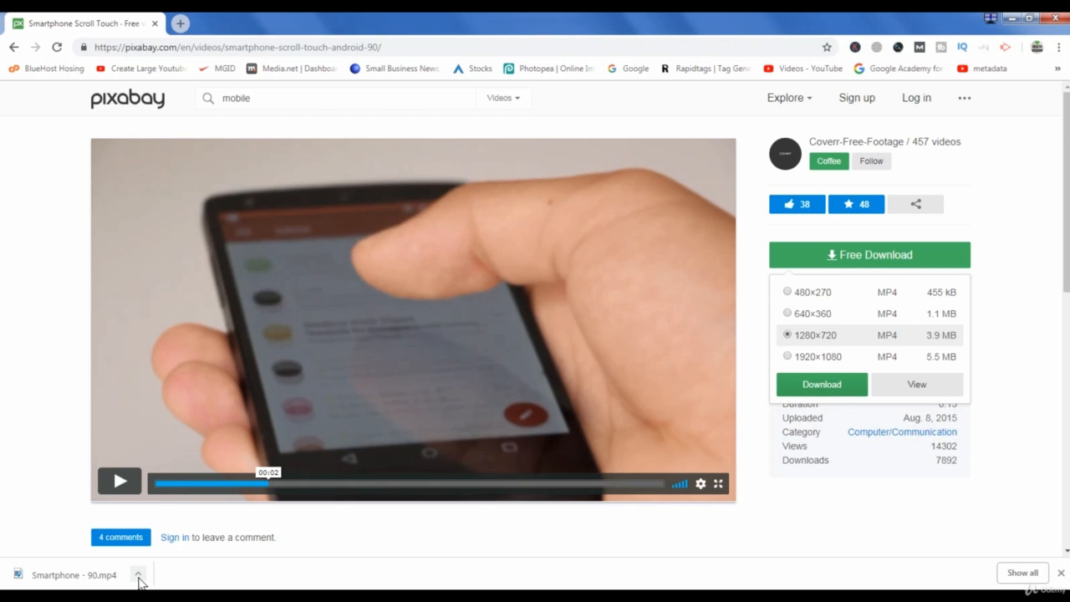
# - Open Smartphone - 90 from the Downloads folder, watch it, then close the player
pyautogui.click(140, 572)
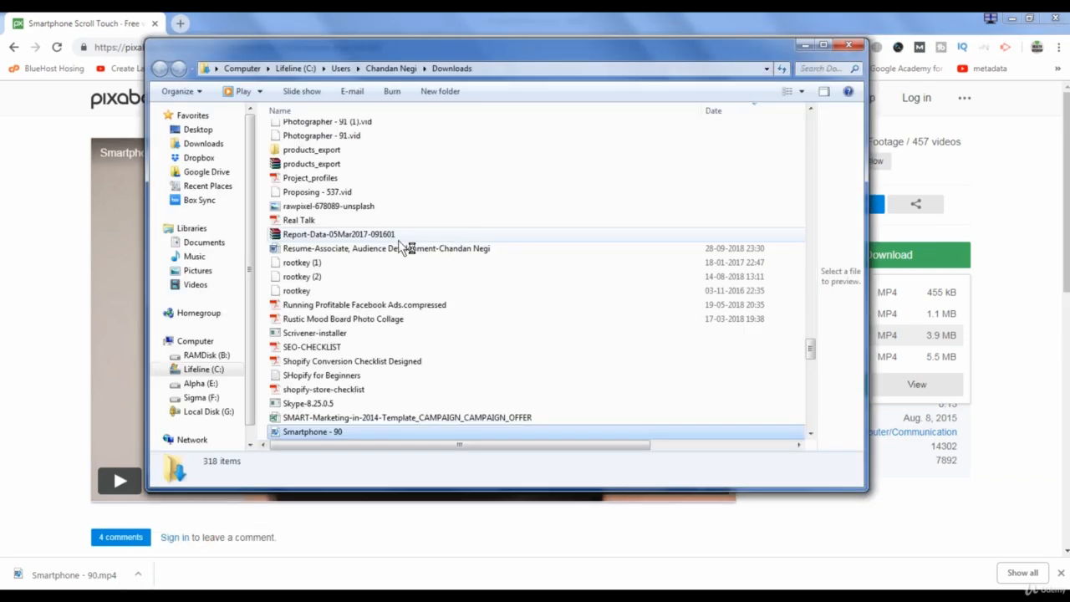
pyautogui.click(314, 432)
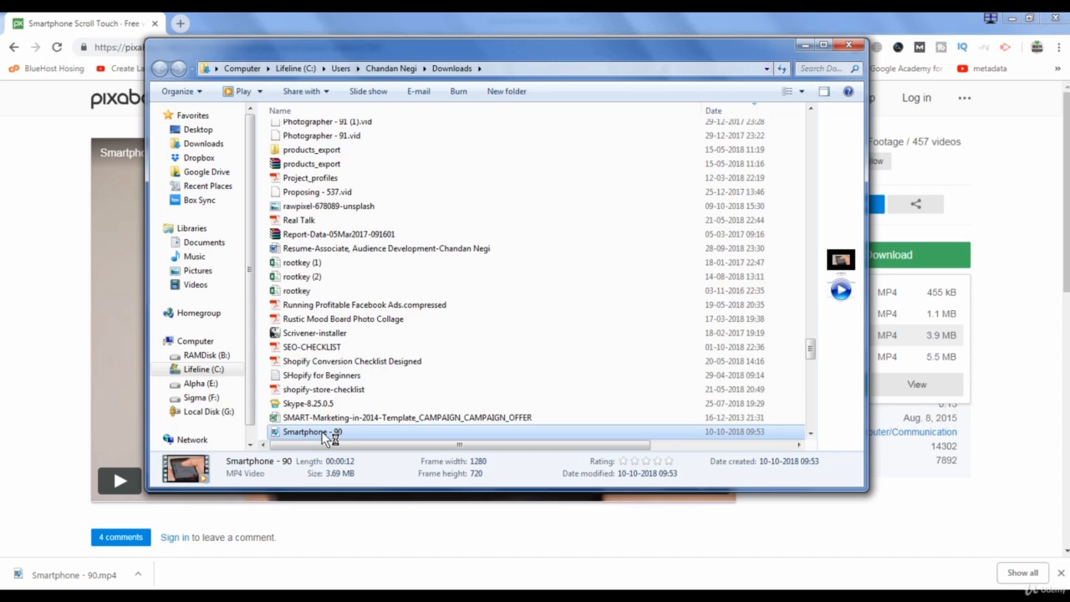
pyautogui.doubleClick(321, 431)
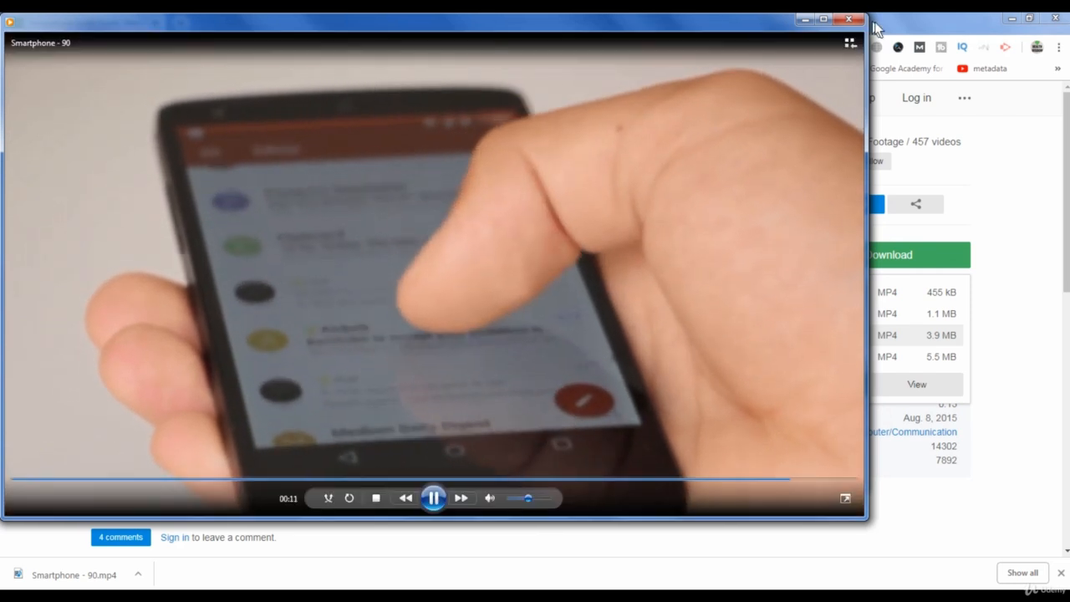
pyautogui.click(849, 16)
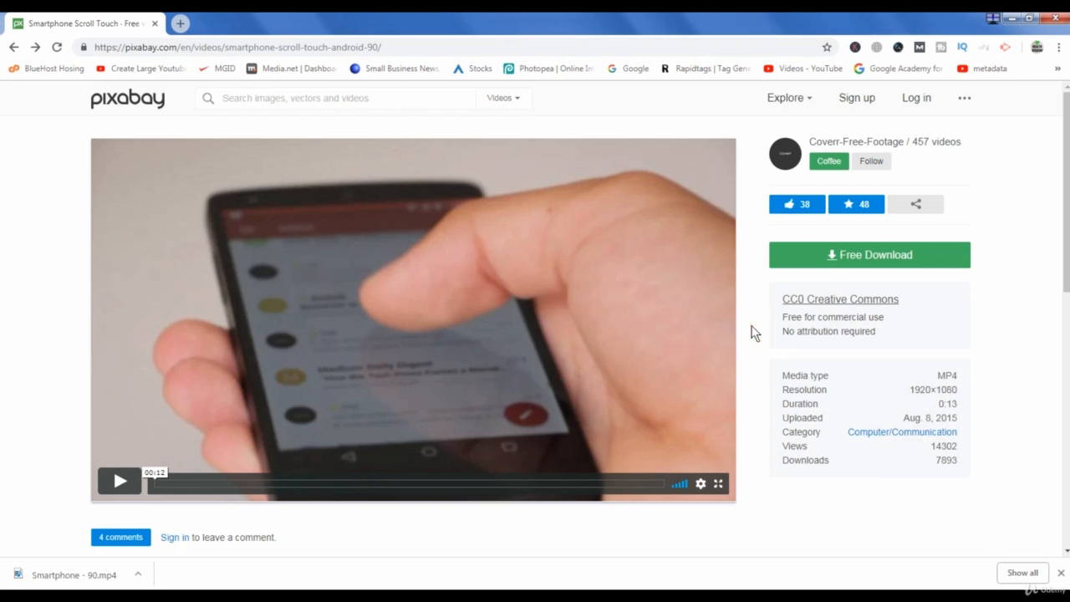